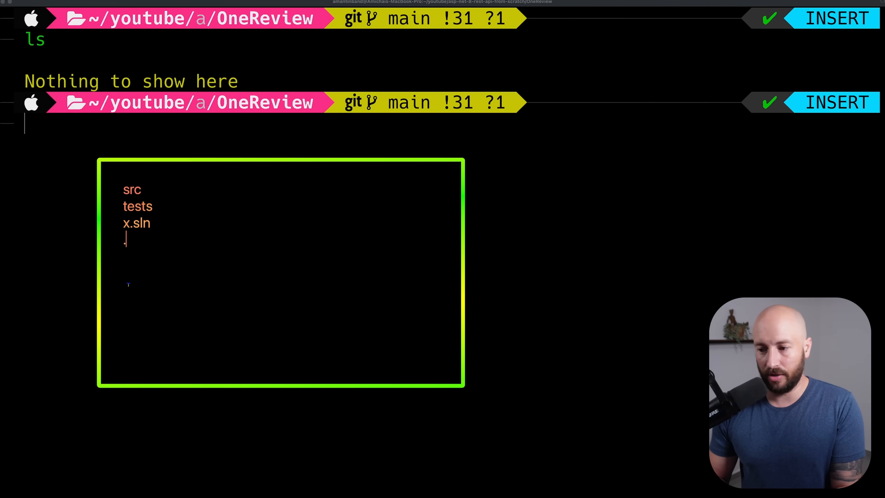
- Create the OneReview solution with dotnet new sln, make the src and tests folders, and clear the terminal
text(.editorconfig)
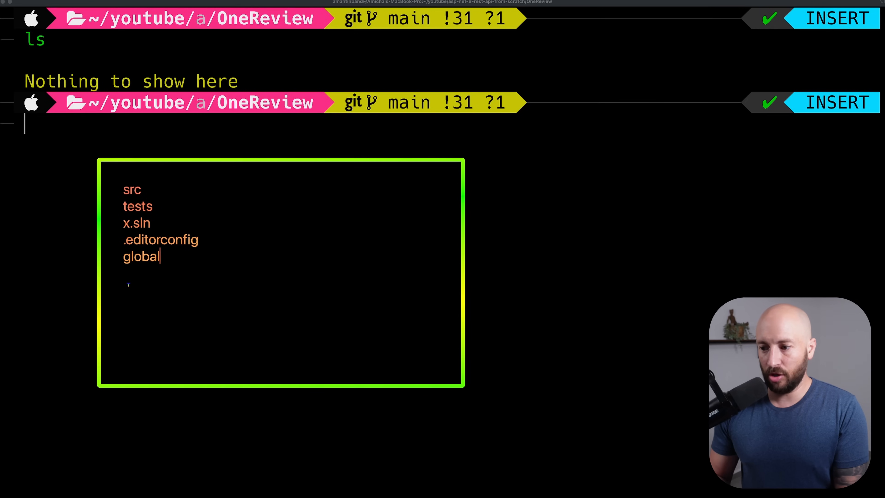
text(.json)
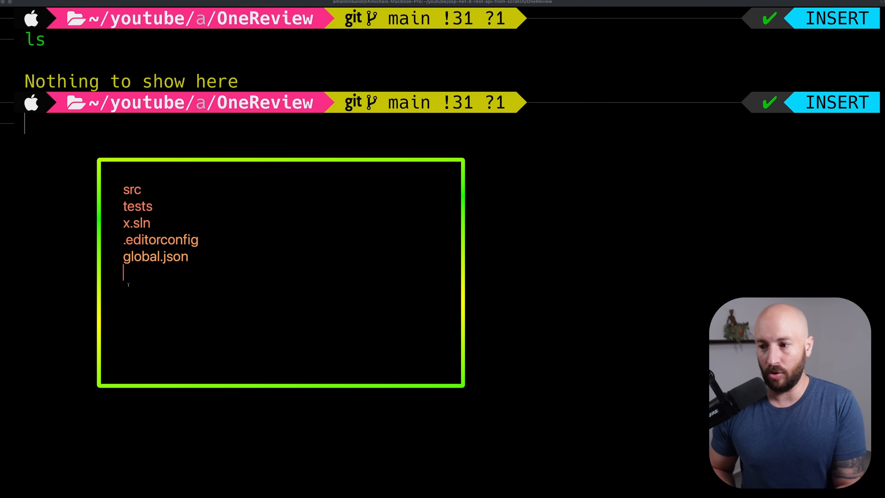
text(dotnet new webapi -o src/OneReview)
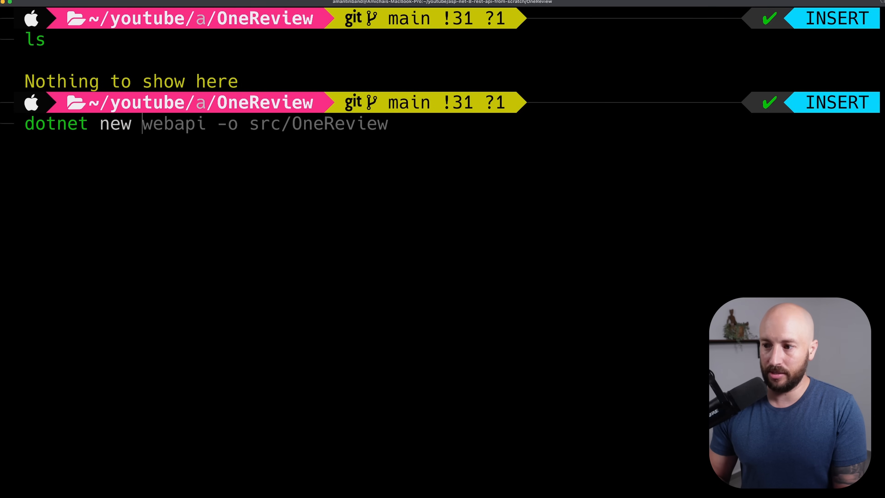
text(sln --name DependencyInjection)
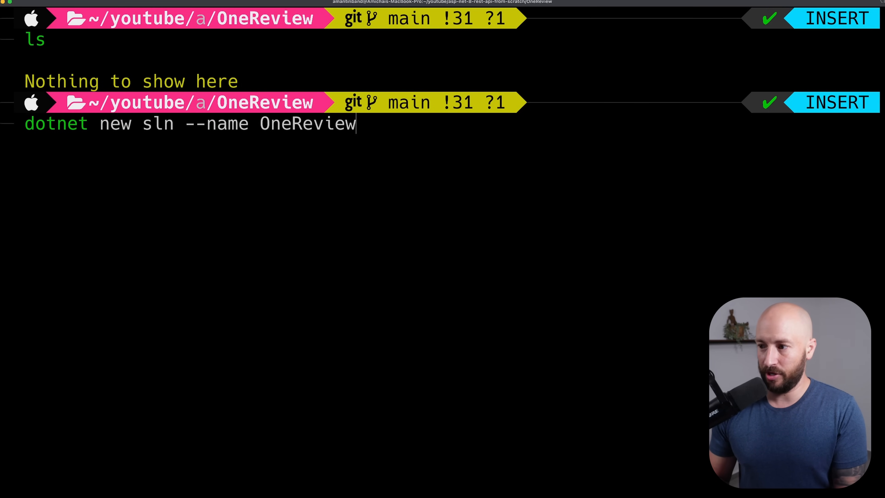
key(Return)
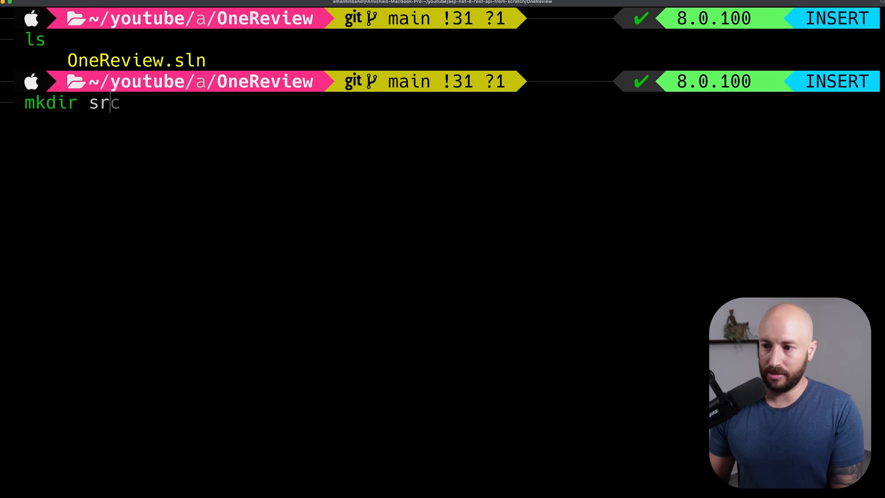
key(Return)
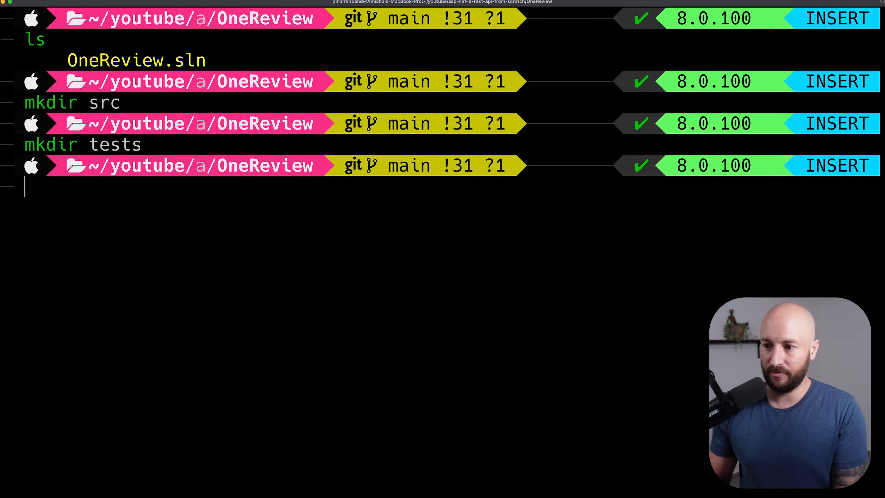
key(Return)
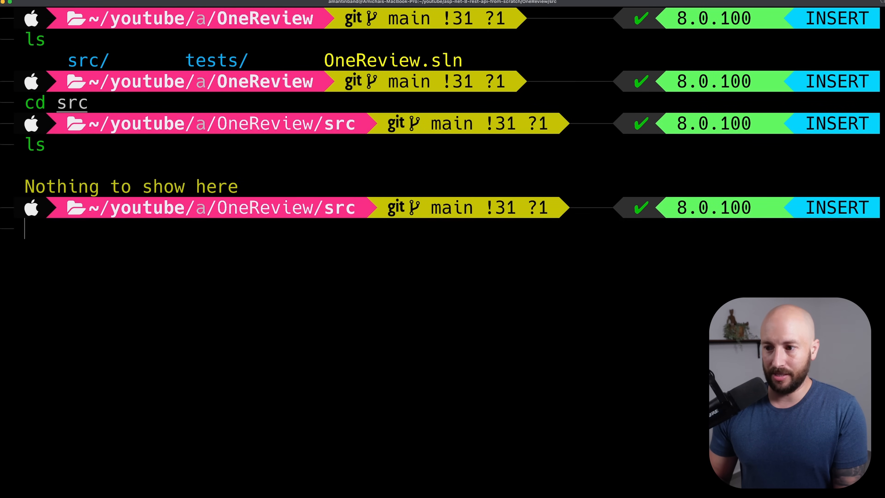
key(ctrl+l)
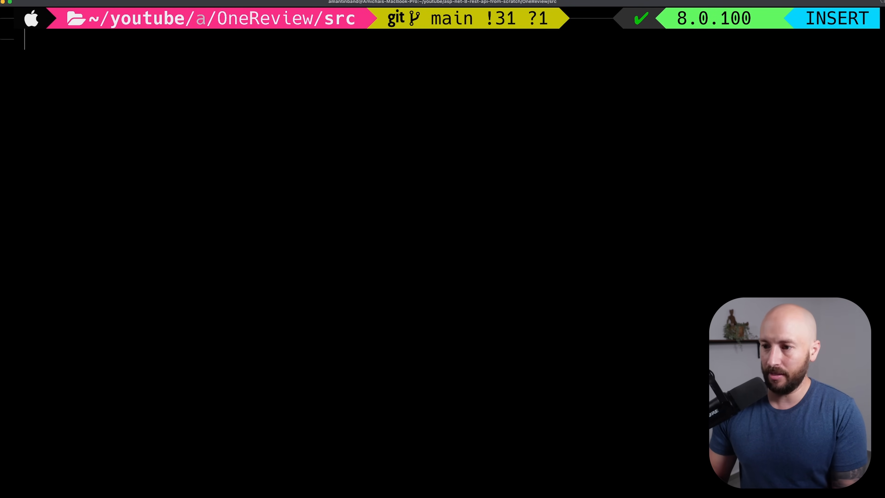
- Scaffold the OneReview web API project with dotnet new webapi -o src/OneReview
text(dotnet new webapi -o src/OneReview)
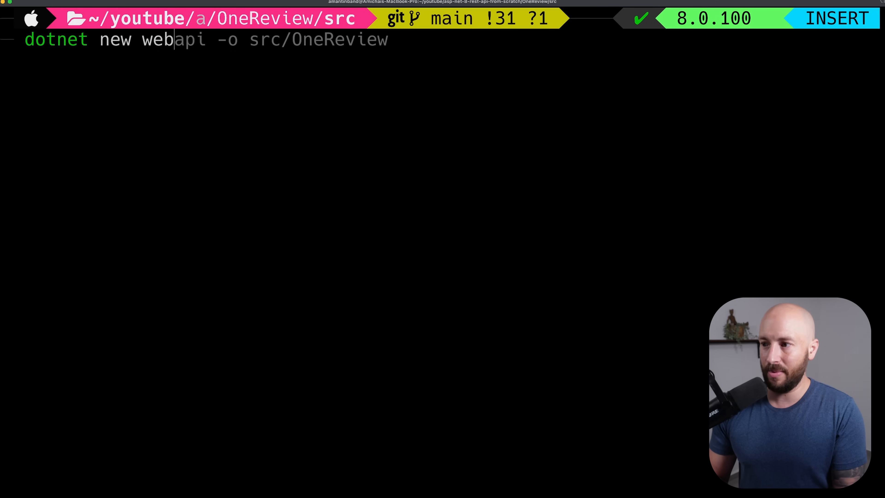
text(ls)
key(Return)
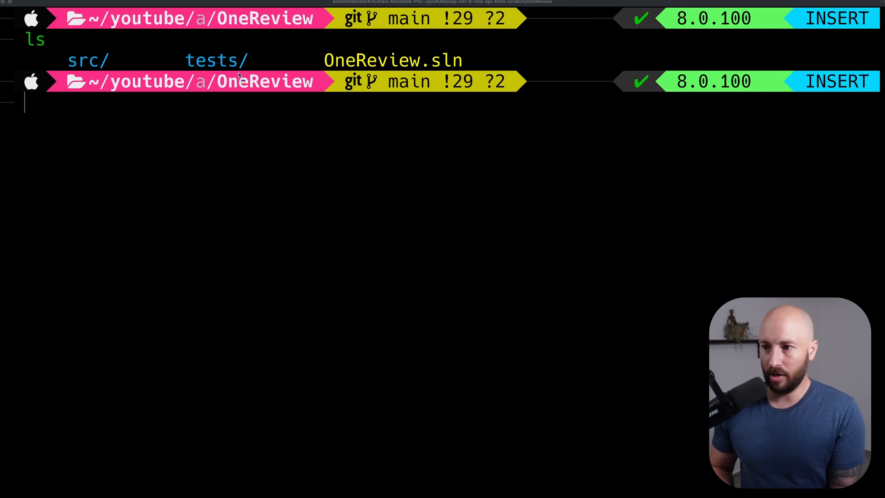
mouse_move(324, 153)
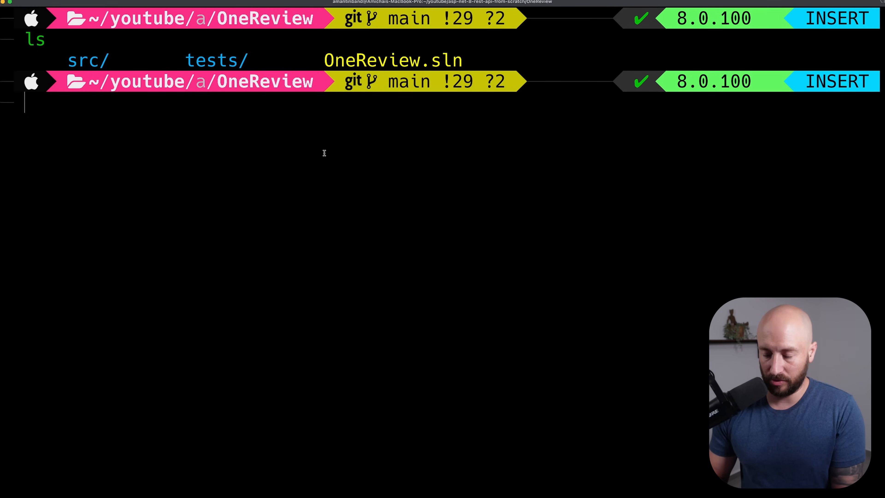
- Add global.json pinned to SDK 8.0.100 with latestMinor roll-forward and add all csproj files to the solution
text(dotnet new webapi -o OneReview)
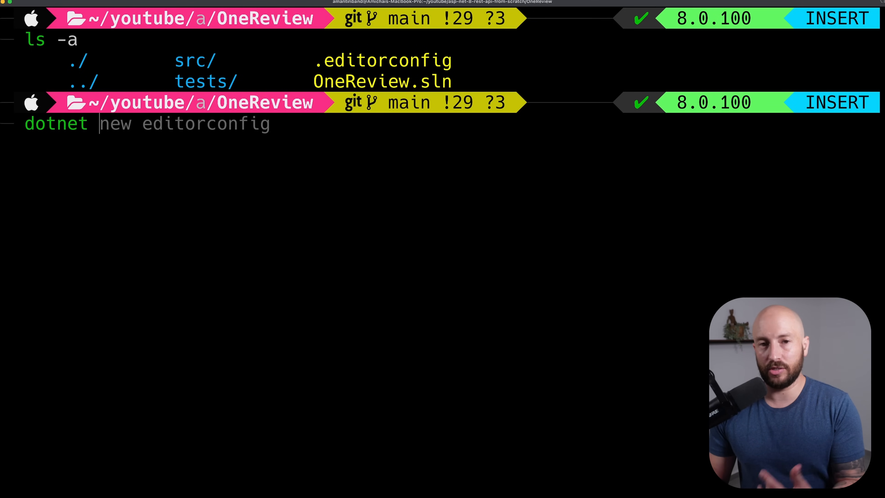
text(globaljson --roll-forward latestMinor --sdk-version 8.0.100)
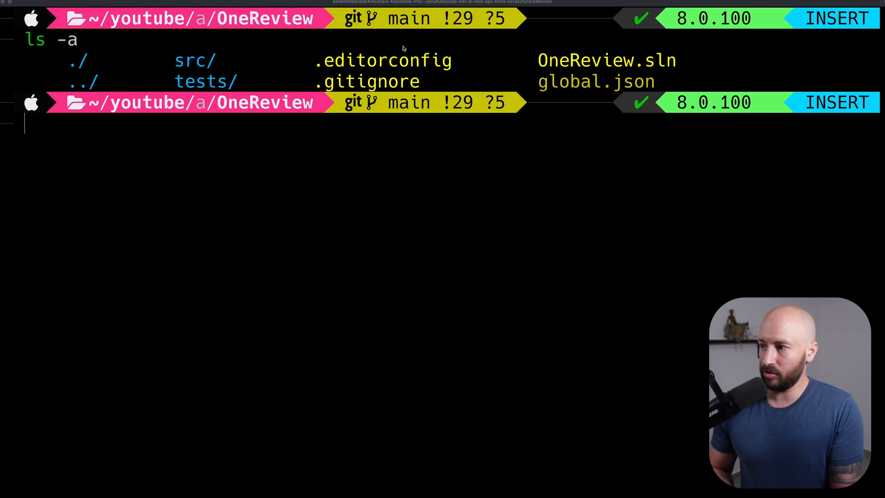
mouse_move(623, 90)
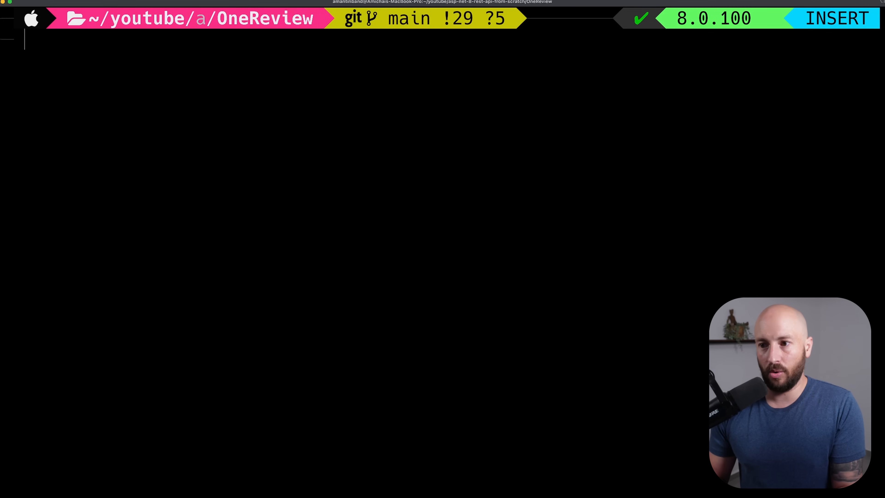
text(dotnet sln add **/**.csproj)
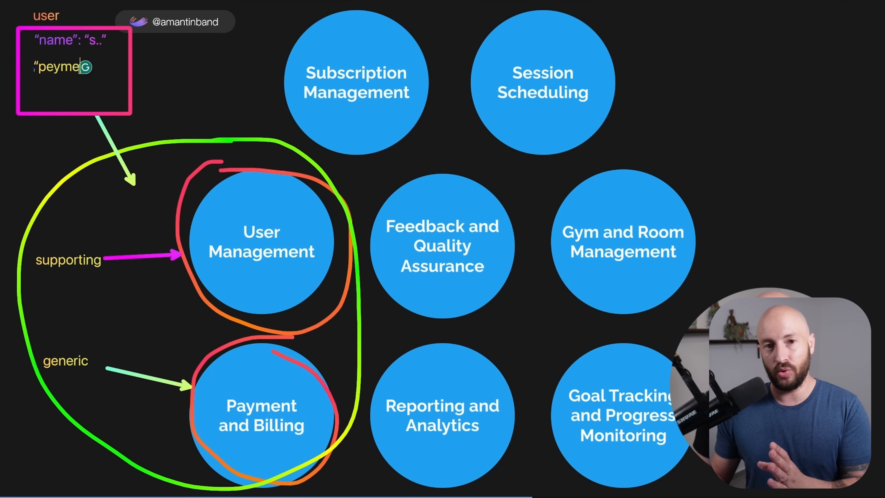
- Open the OneReview folder in VS Code so Explorer lists src, tests, .editorconfig, global.json and OneReview.sln
text(nt method")
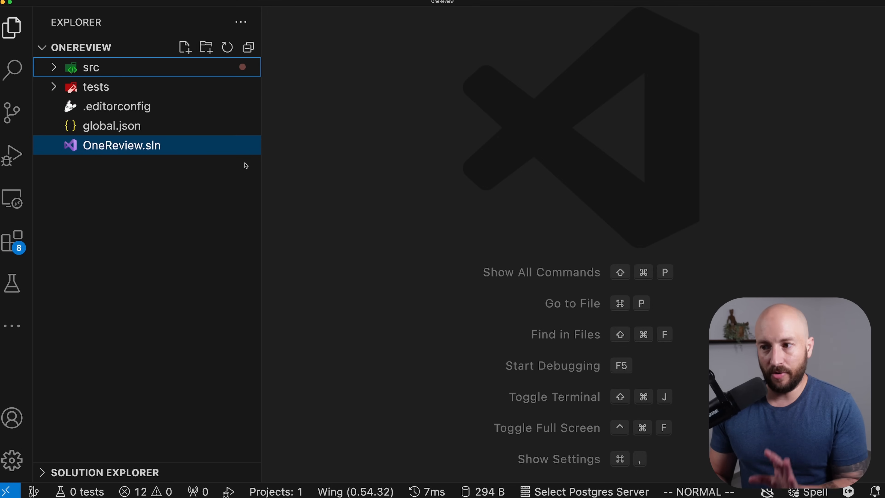
- Open Program.cs from the src folder, trim it down to builder, Build and app.Run(), and save
click(51, 67)
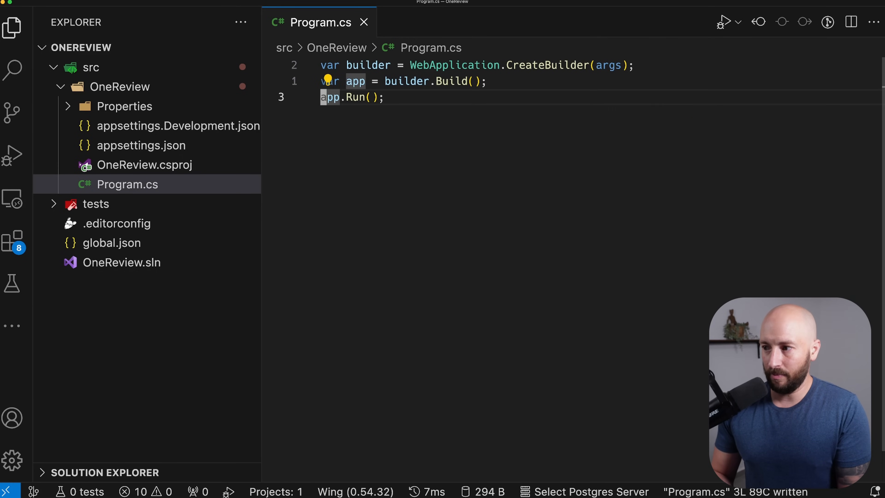
key(V)
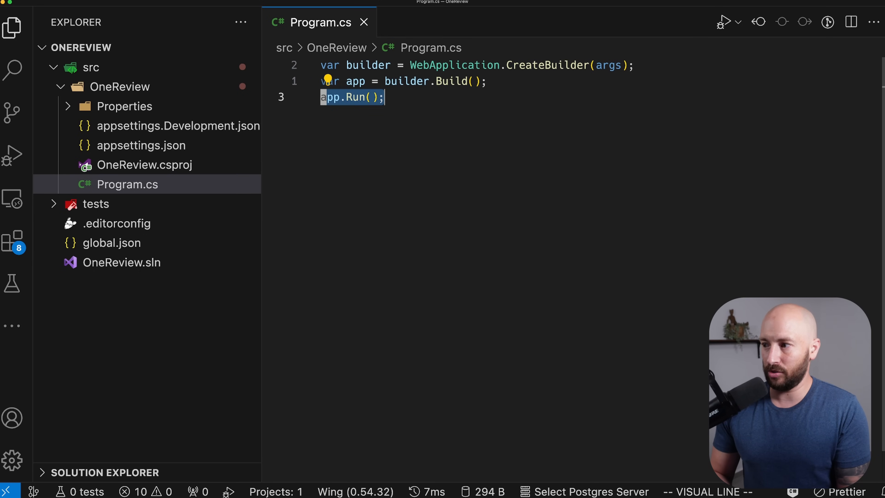
key(Escape)
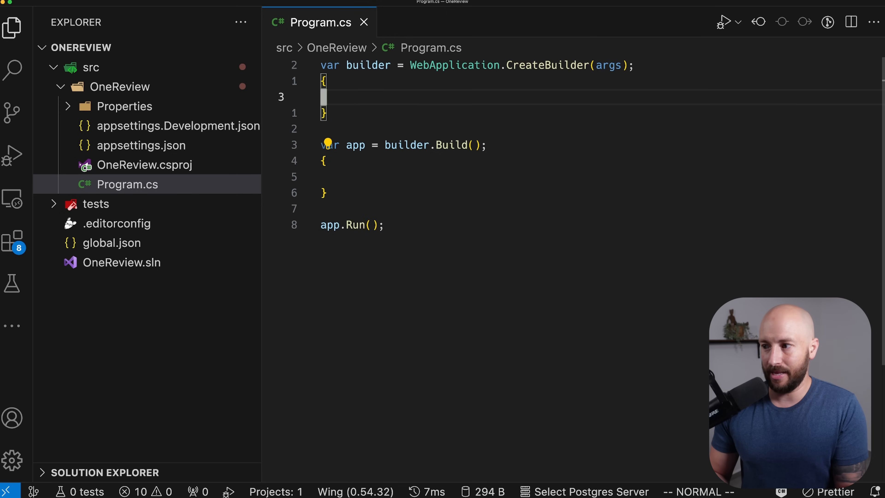
- Add the '// configure services (DI)' and '// configure request pipeline' comments in the two brace blocks
text(// configurati)
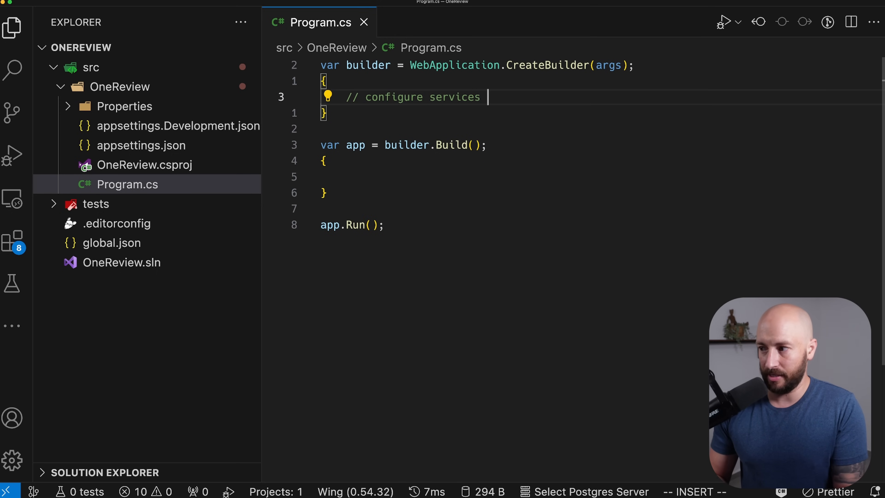
text((DI))
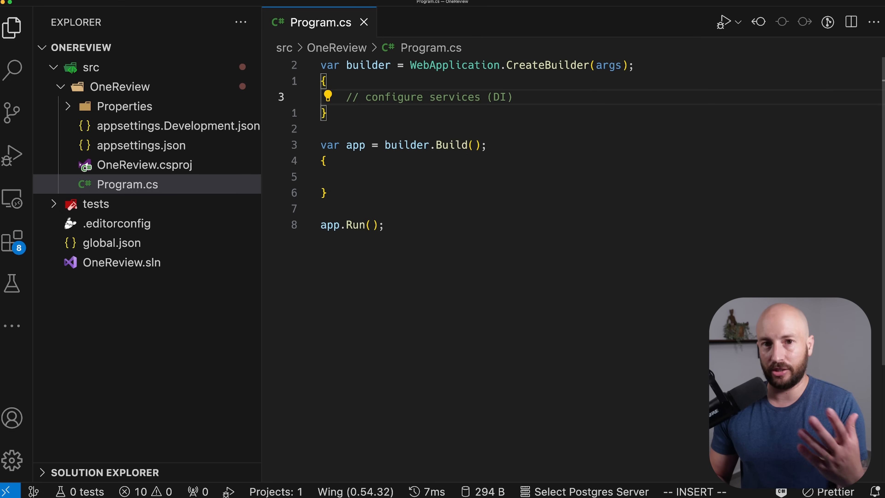
text(//)
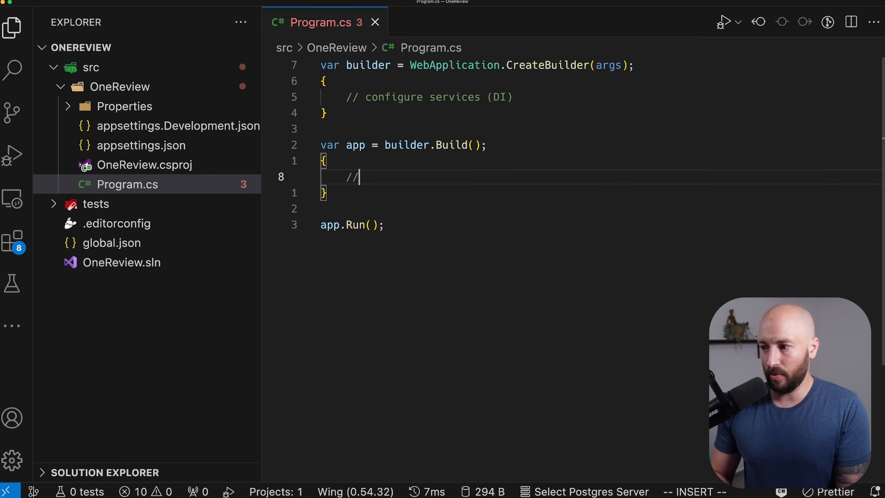
text(configure)
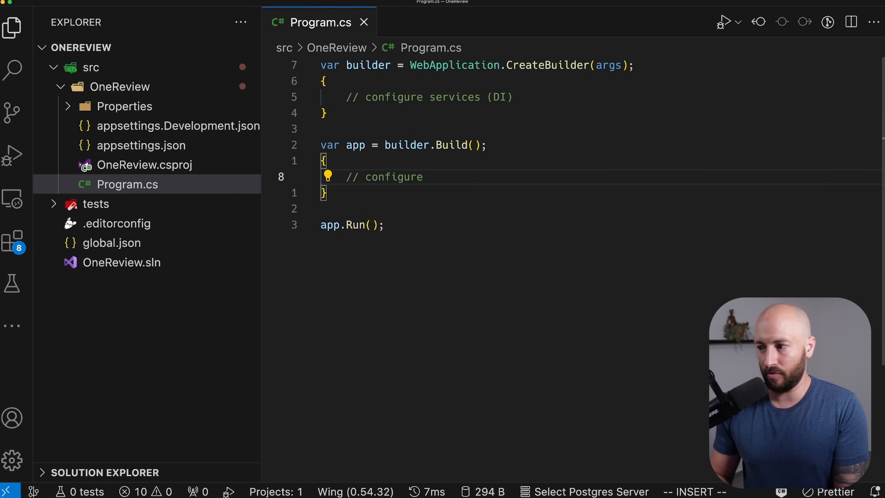
text(request pipeline)
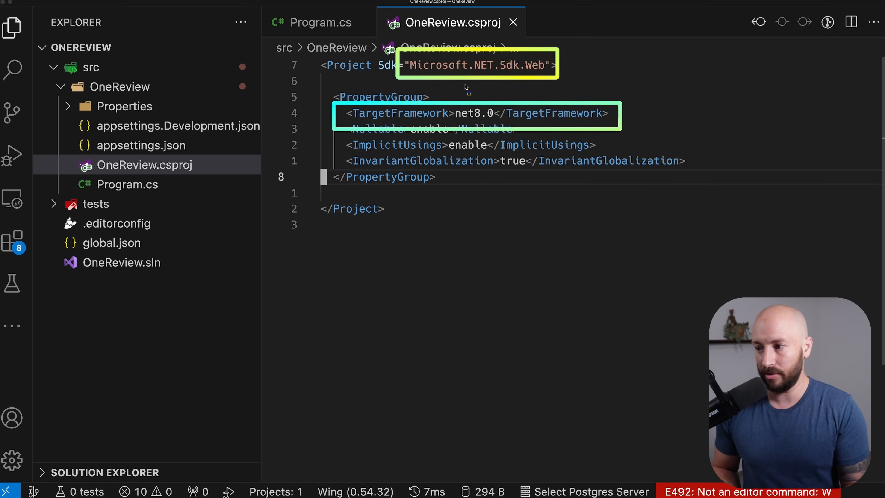
- Open OneReview.csproj to review the Web SDK and net8.0 target framework
click(317, 23)
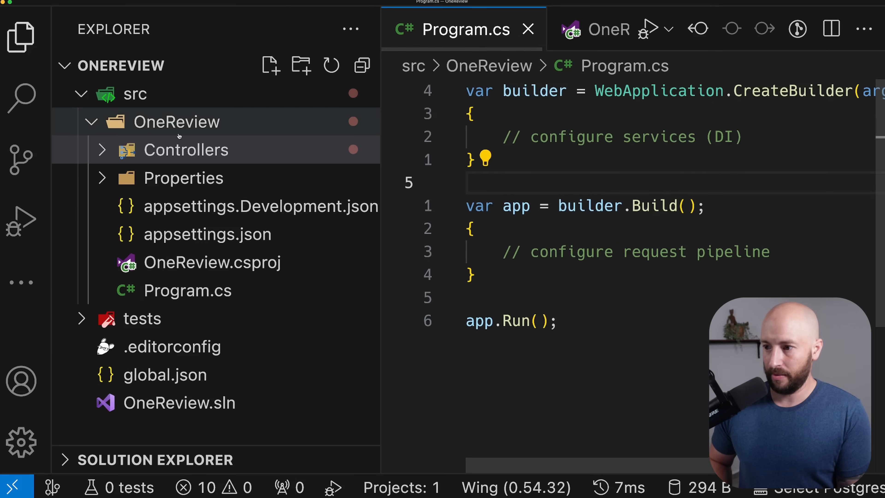
- Create Services, Domain and Persistence folders beside Controllers in the OneReview project
click(186, 149)
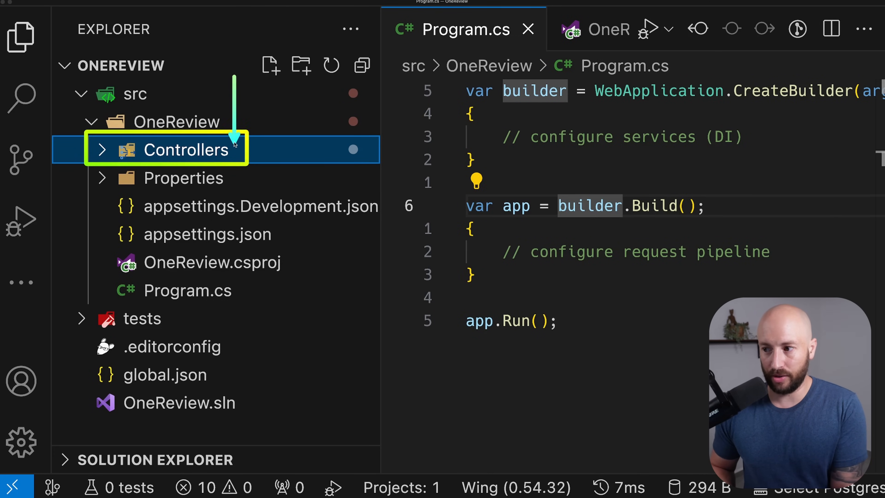
click(301, 66)
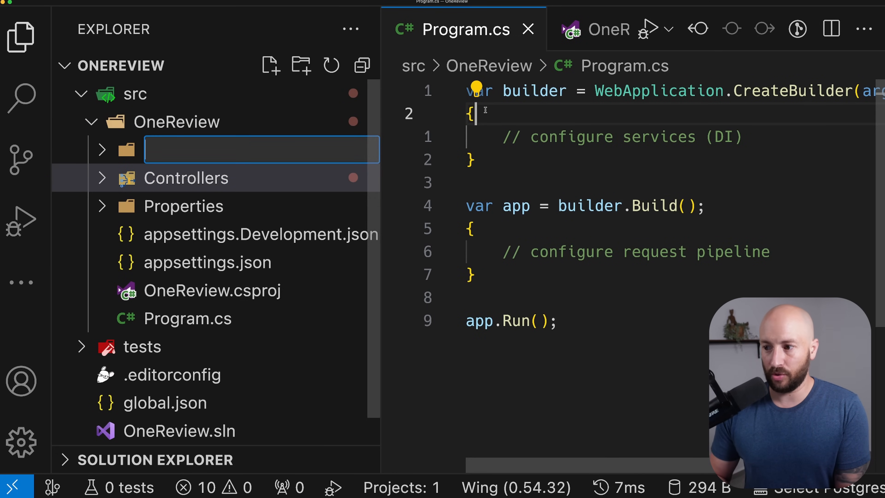
text(Ser)
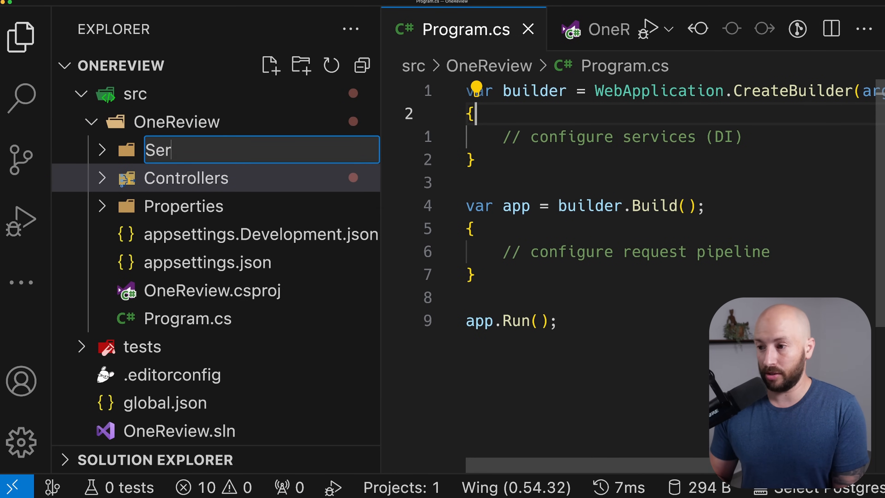
text(Domain)
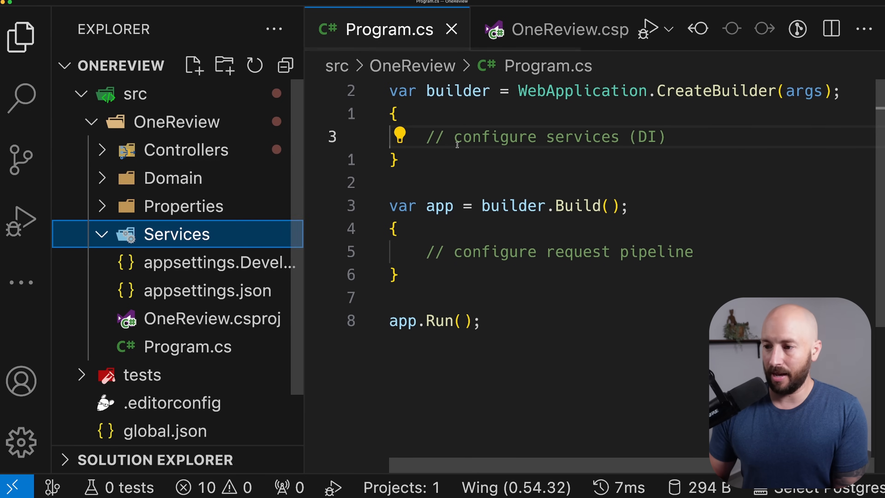
click(177, 122)
text(Persistenc)
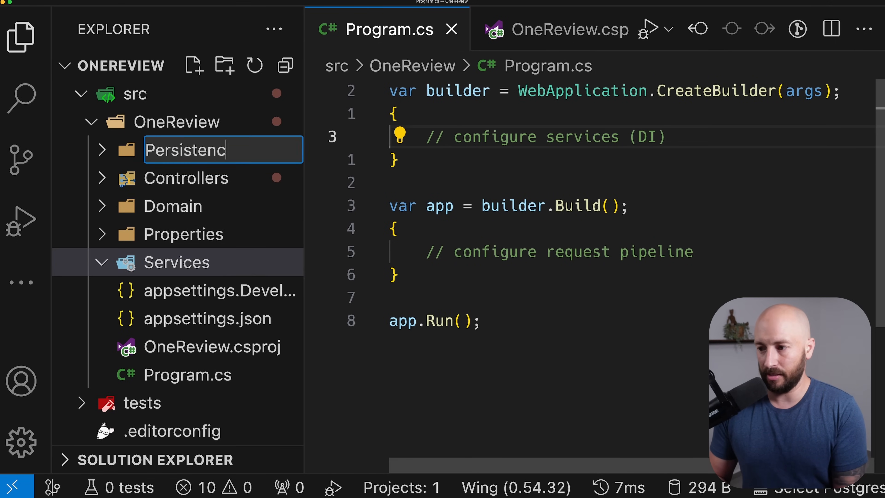
key(Return)
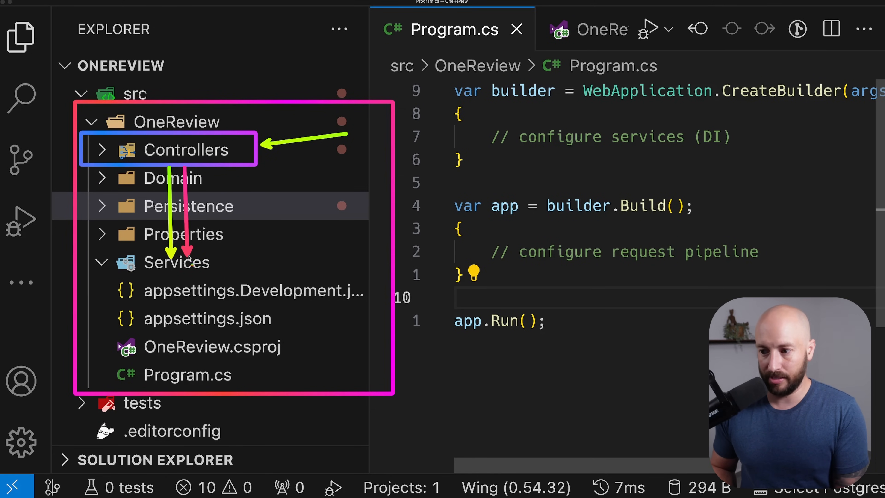
mouse_move(178, 166)
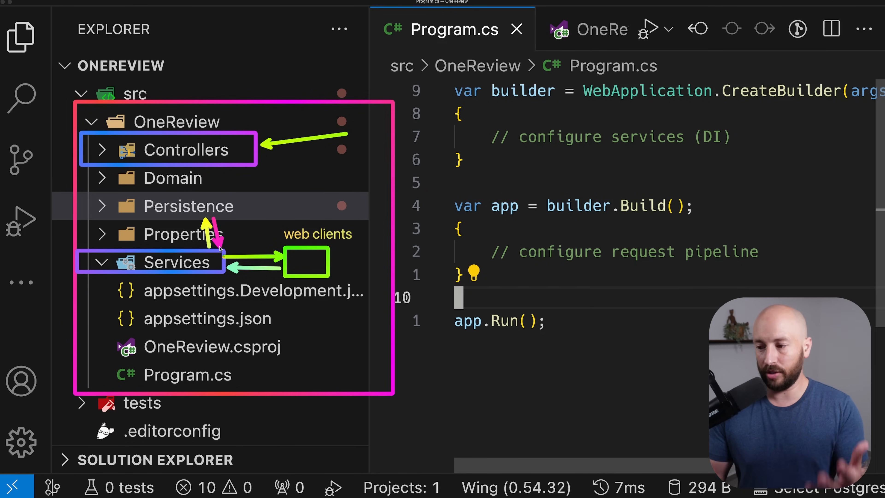
mouse_move(149, 249)
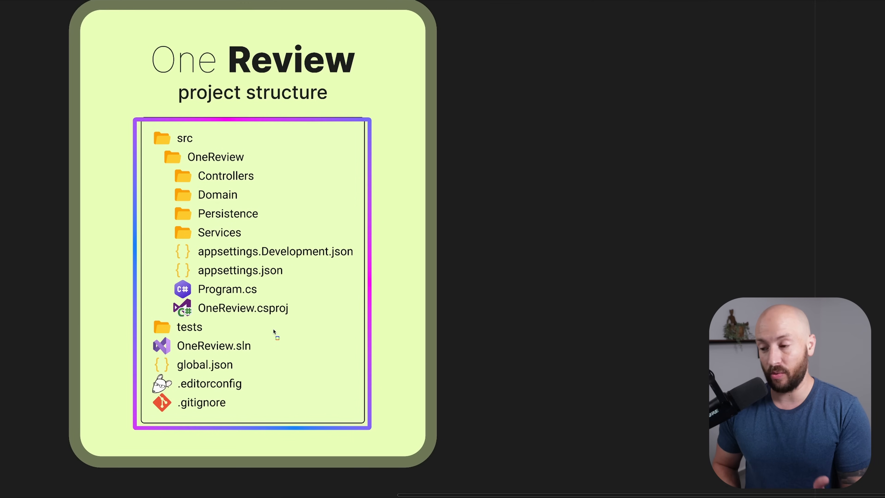
mouse_move(226, 224)
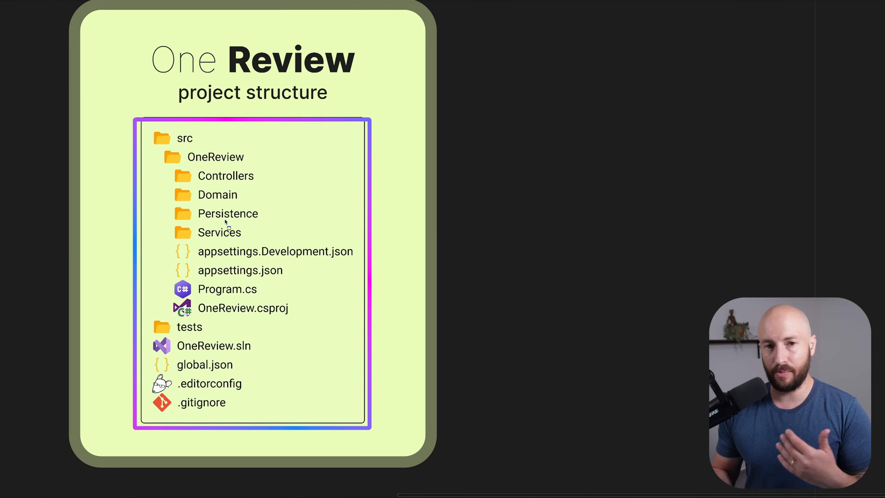
mouse_move(437, 131)
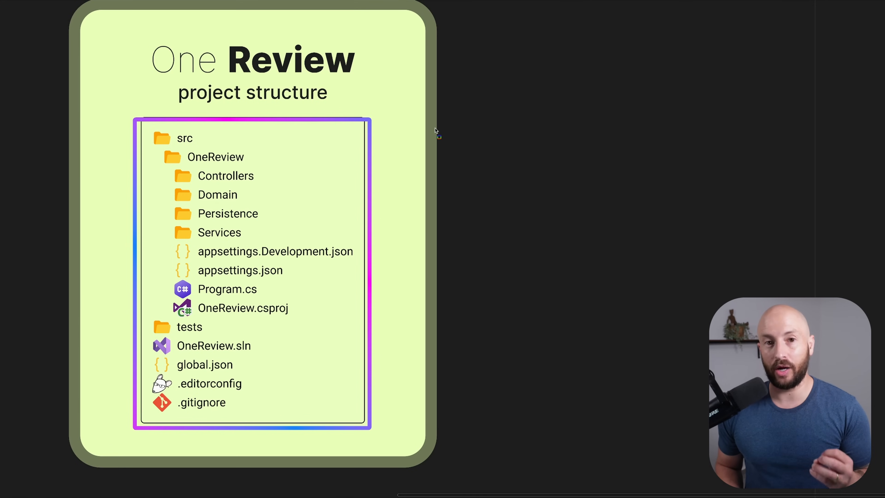